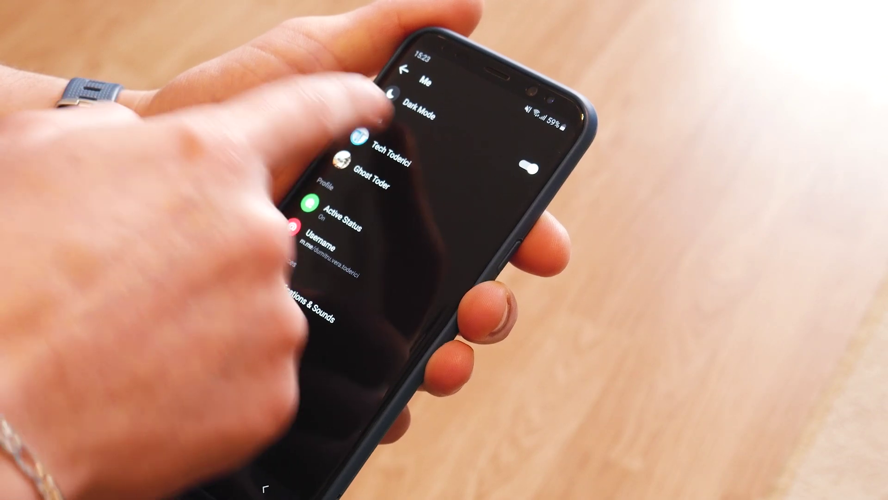
# - Search the Play Store for 'messenger' and view the results list
pyautogui.click(529, 165)
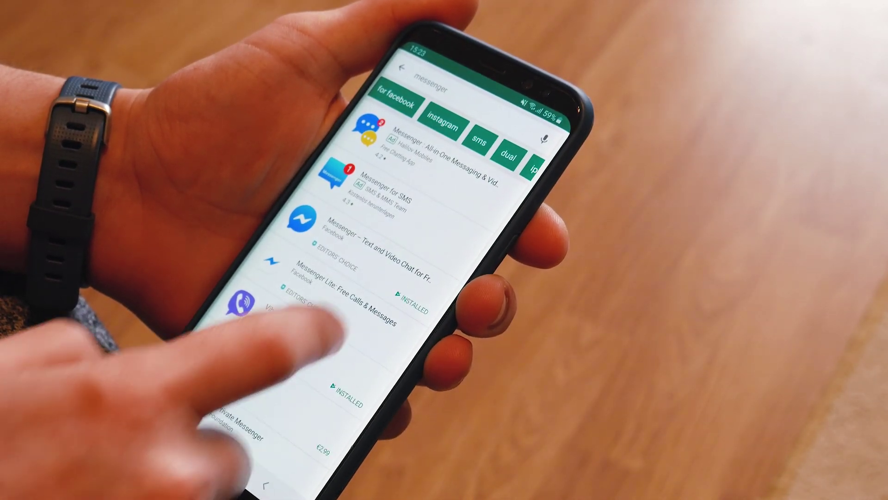
pyautogui.click(294, 232)
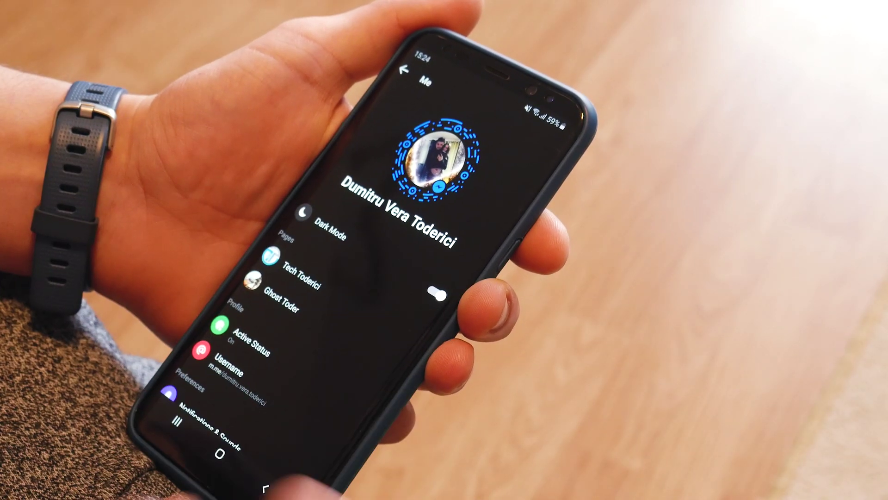
pyautogui.scroll(-3)
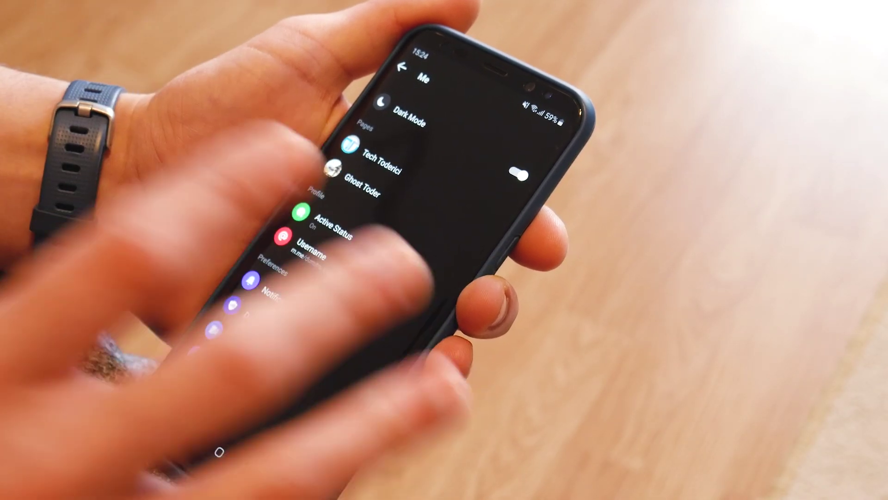